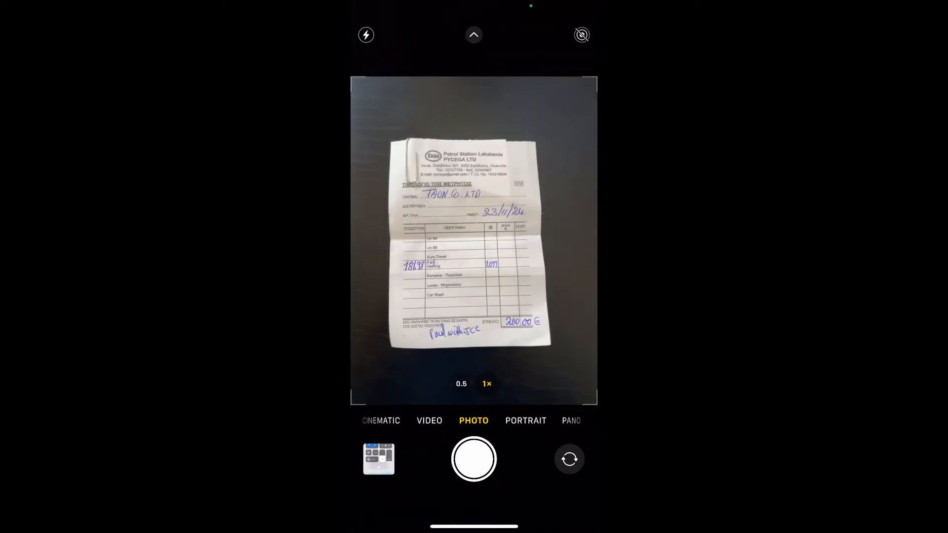
Step: Photograph the handwritten fuel receipt with the iOS Camera shutter
left_click(473, 460)
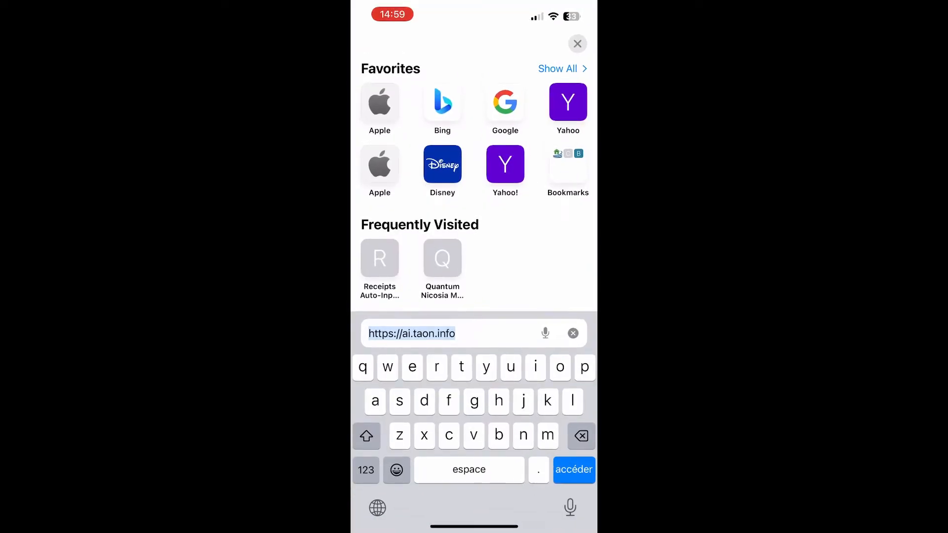
left_click(573, 470)
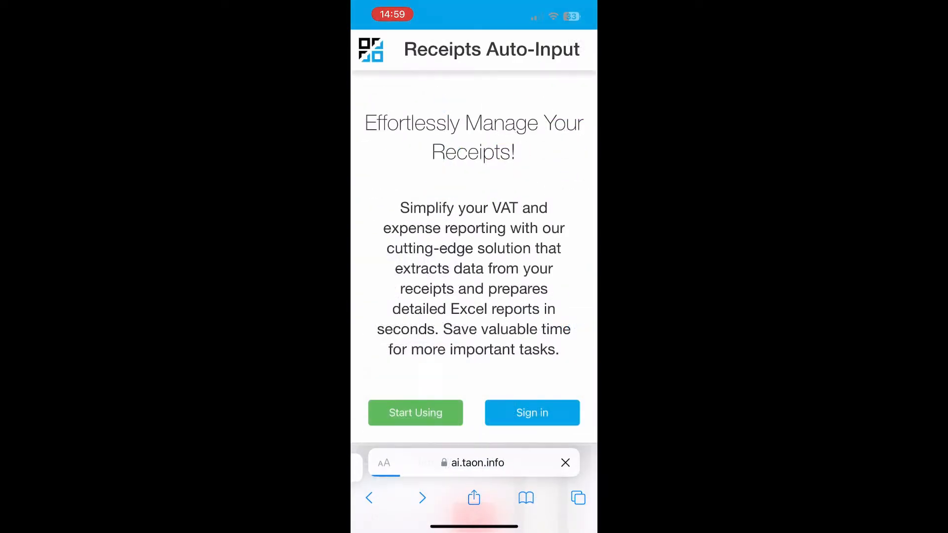
left_click(532, 413)
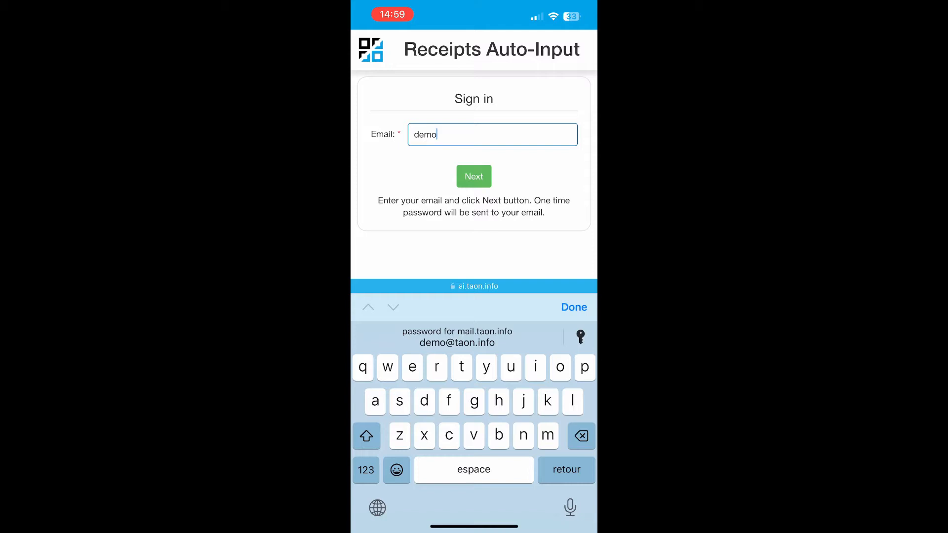
type("@taon")
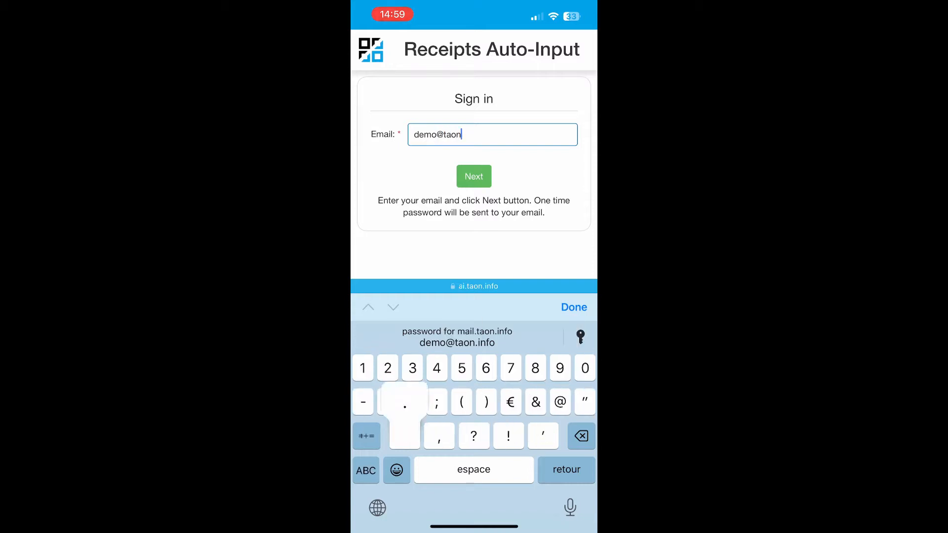
left_click(573, 307)
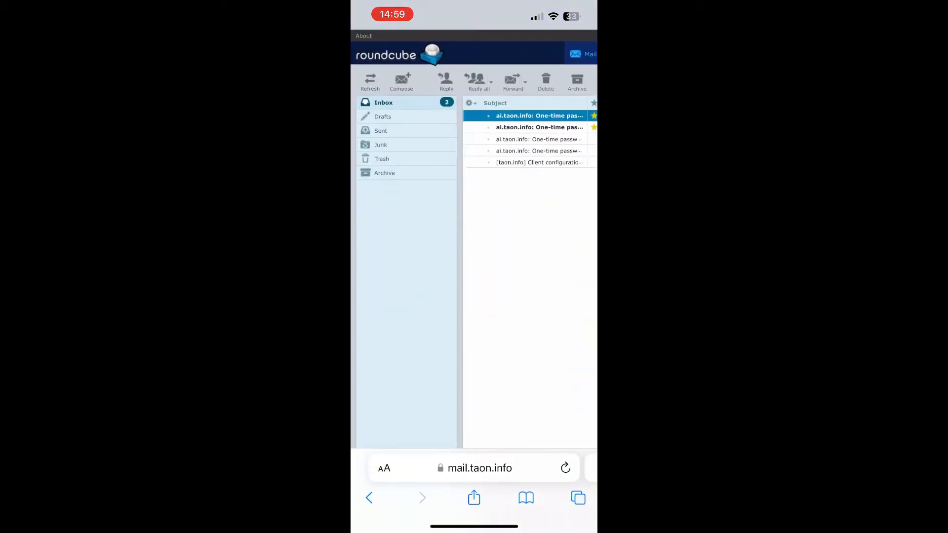
double_click(500, 145)
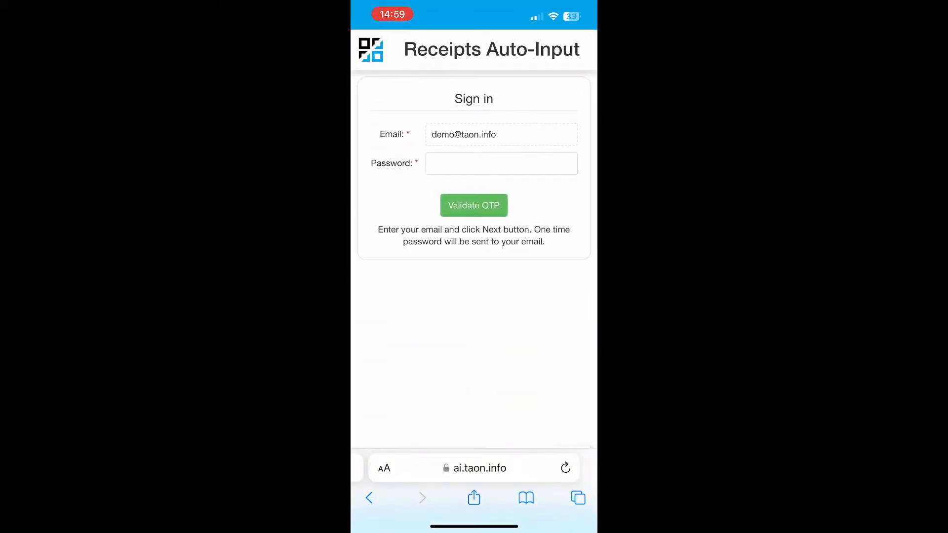
left_click(474, 204)
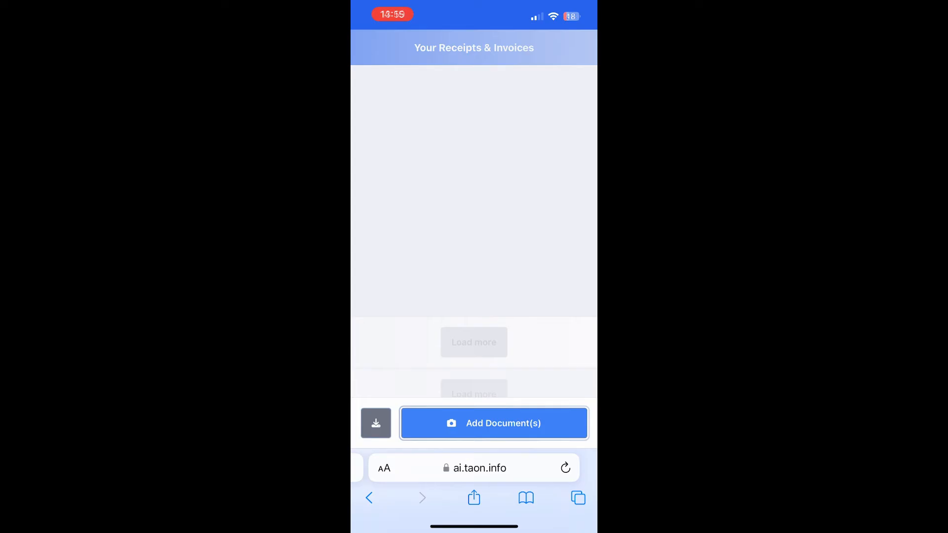
Step: Add six receipt photos, create and attach the VATQ4Y24 tag, and upload them
left_click(493, 424)
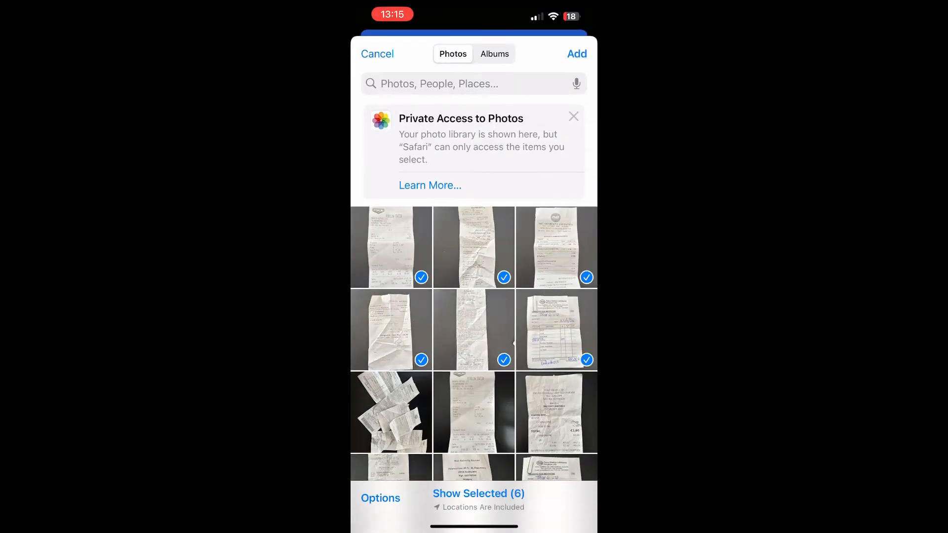
left_click(576, 54)
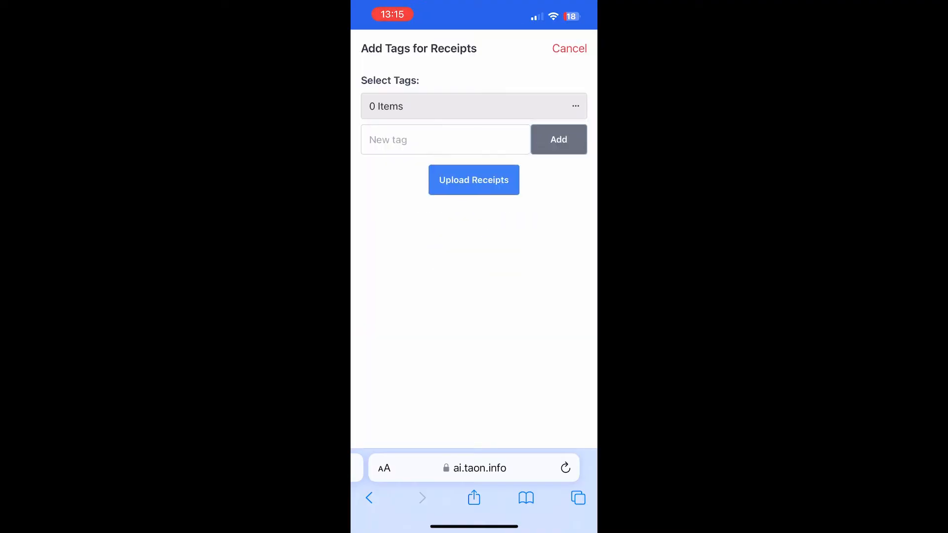
type("VAT")
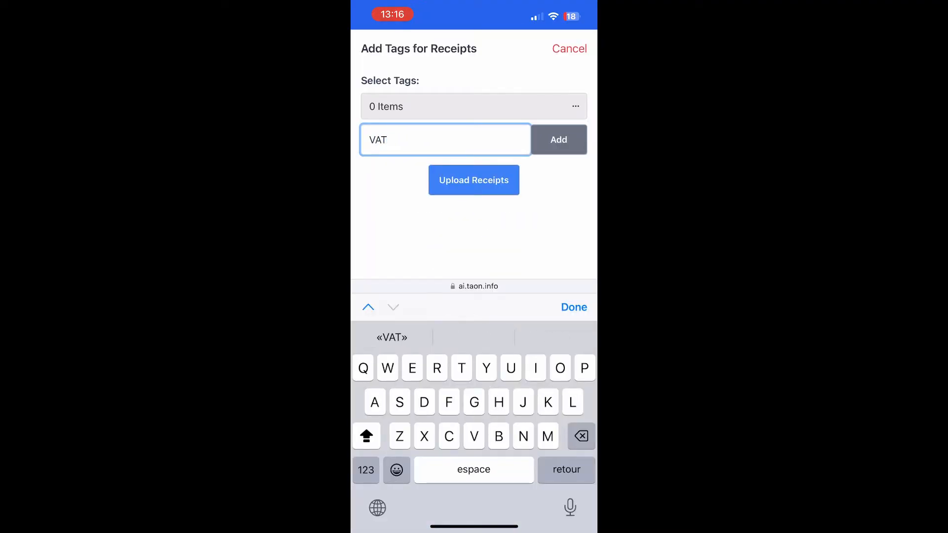
type("Q")
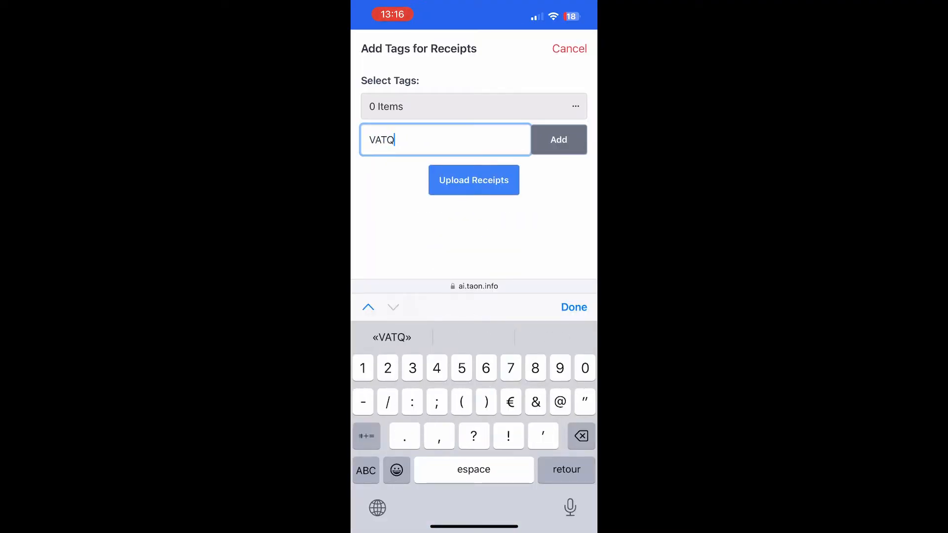
type("4Y")
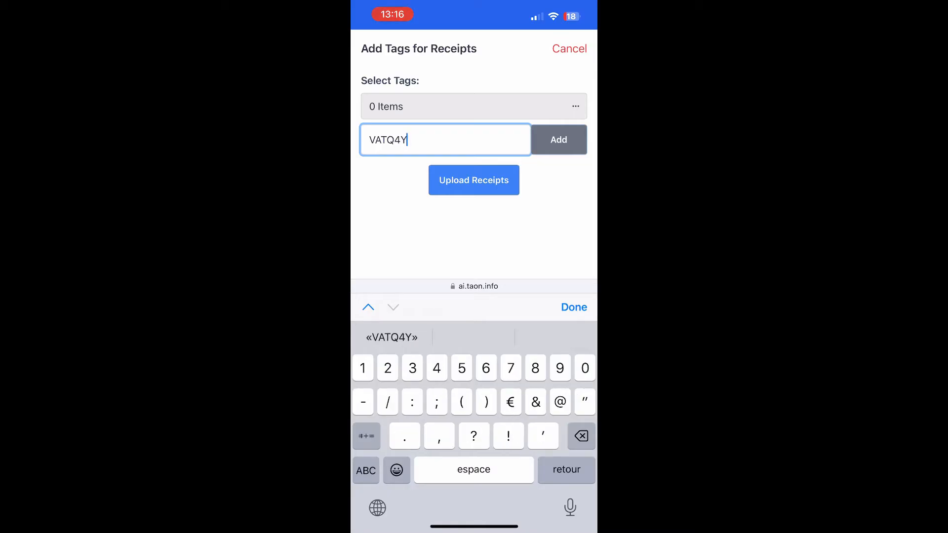
left_click(557, 139)
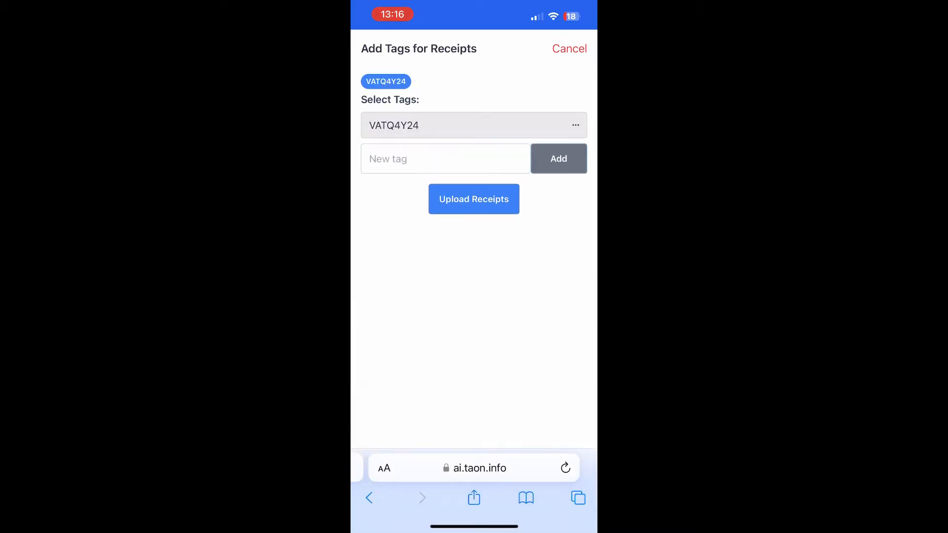
left_click(473, 199)
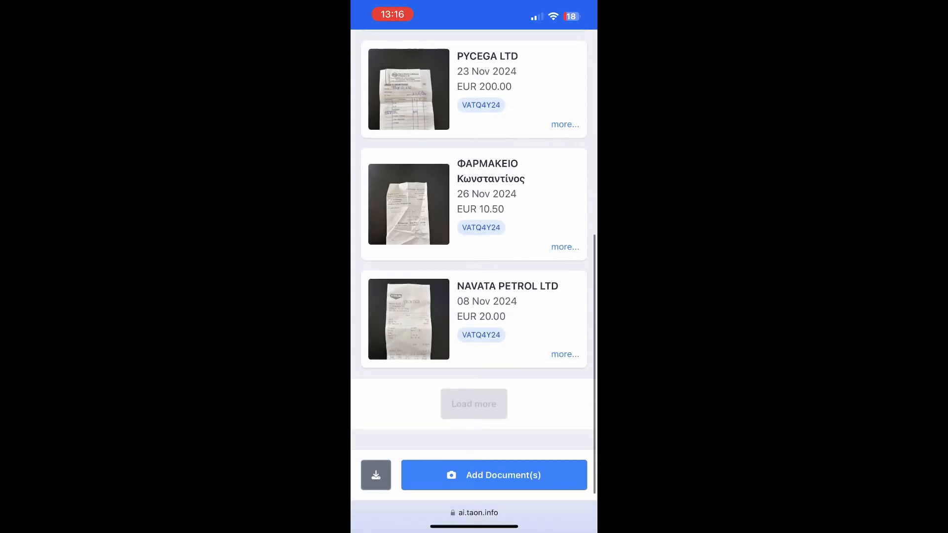
Step: Scroll through the uploaded receipts list on the phone
scroll("up", 3)
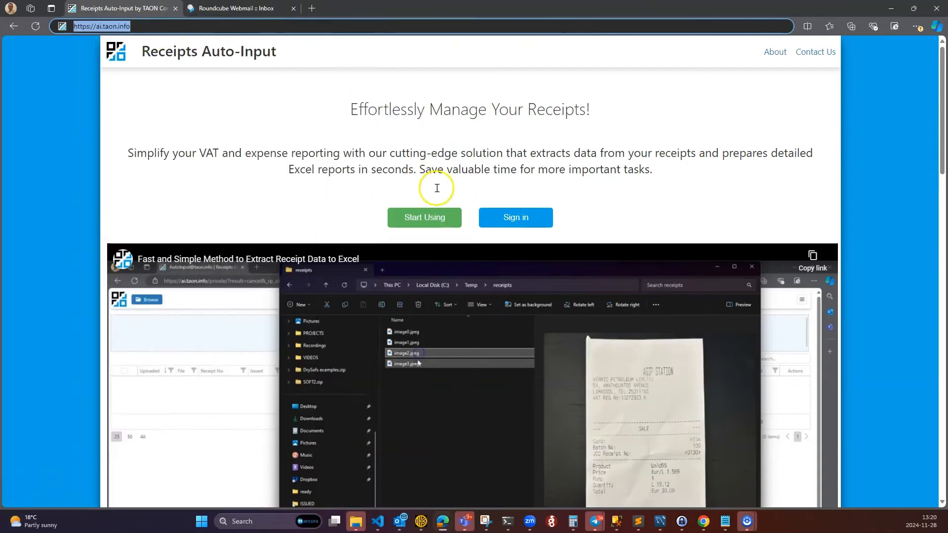
Step: Sign in on the desktop as demo@taon with the emailed one-time password
left_click(515, 218)
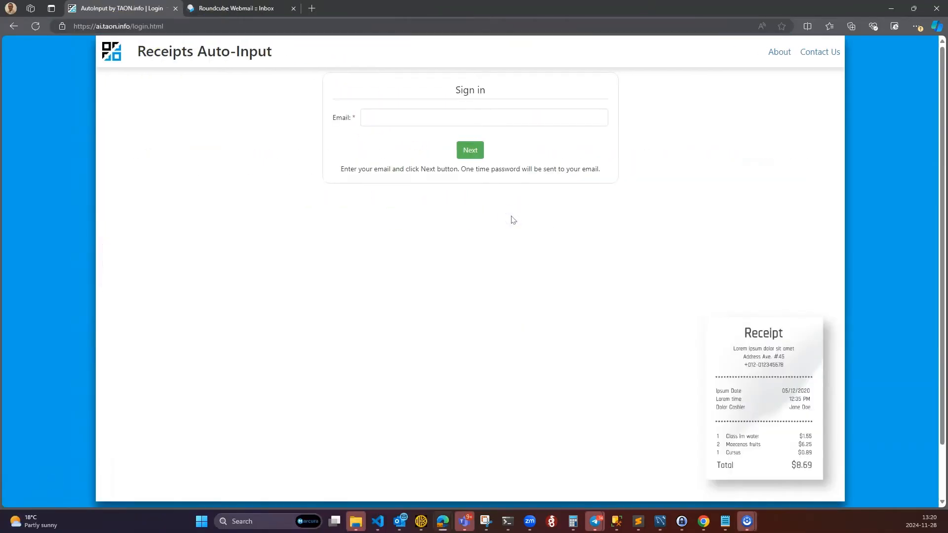
left_click(483, 117)
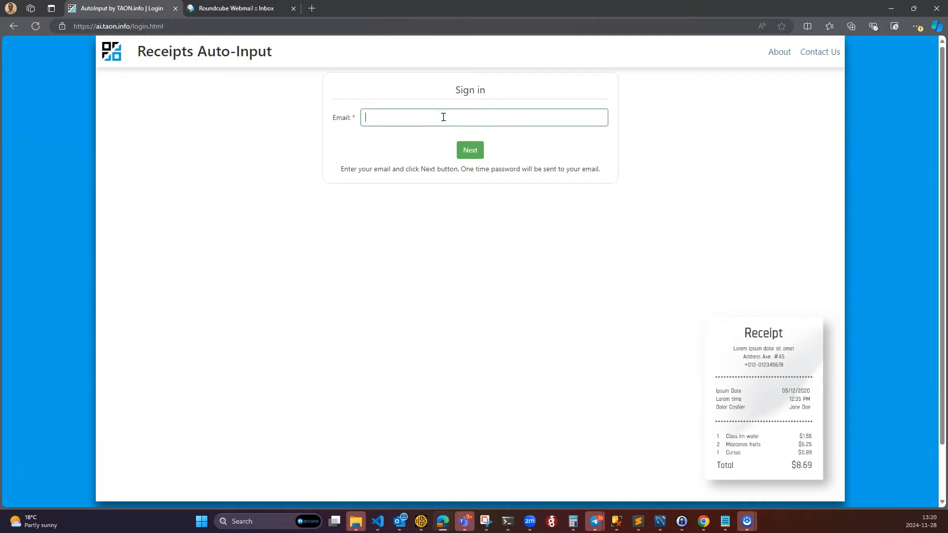
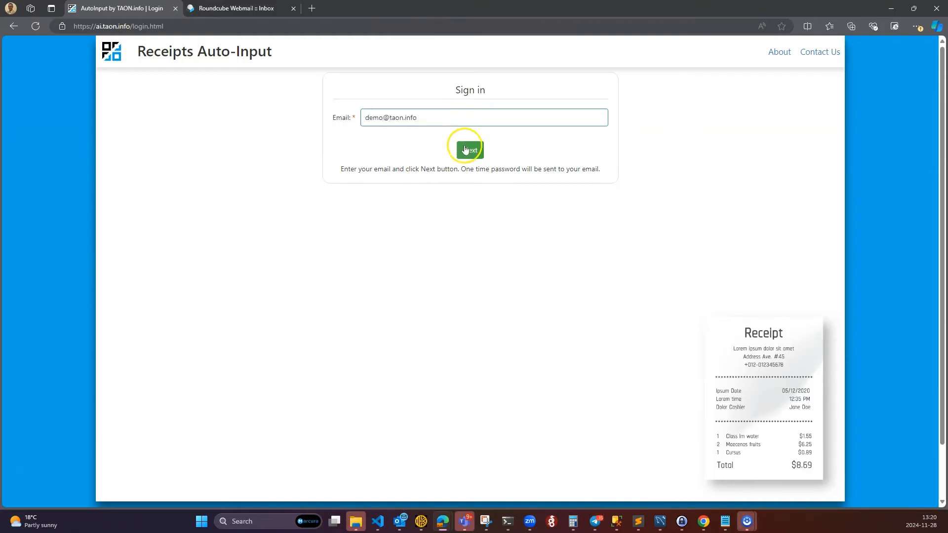
left_click(470, 149)
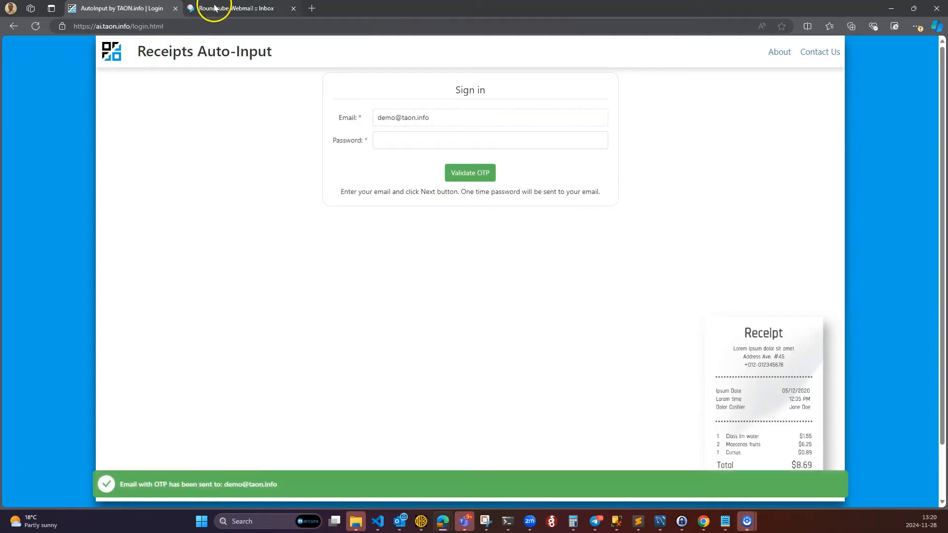
left_click(239, 8)
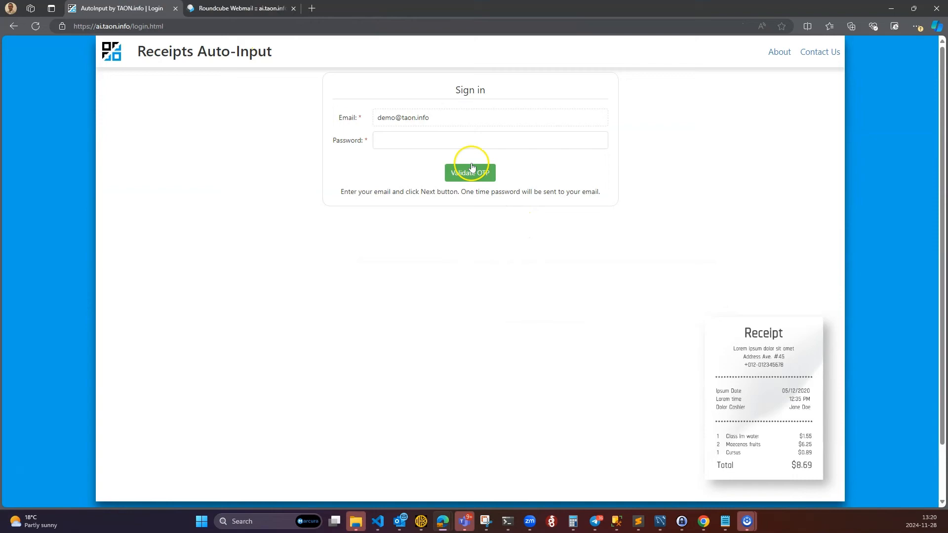
left_click(470, 173)
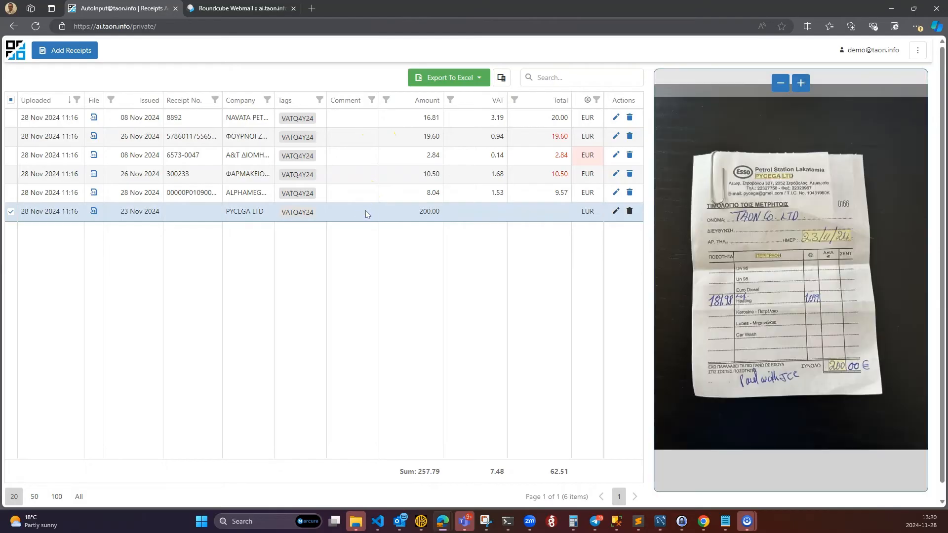
Step: Edit the PYCEGA LTD row to VAT 0 with 200 total and save it
left_click(616, 212)
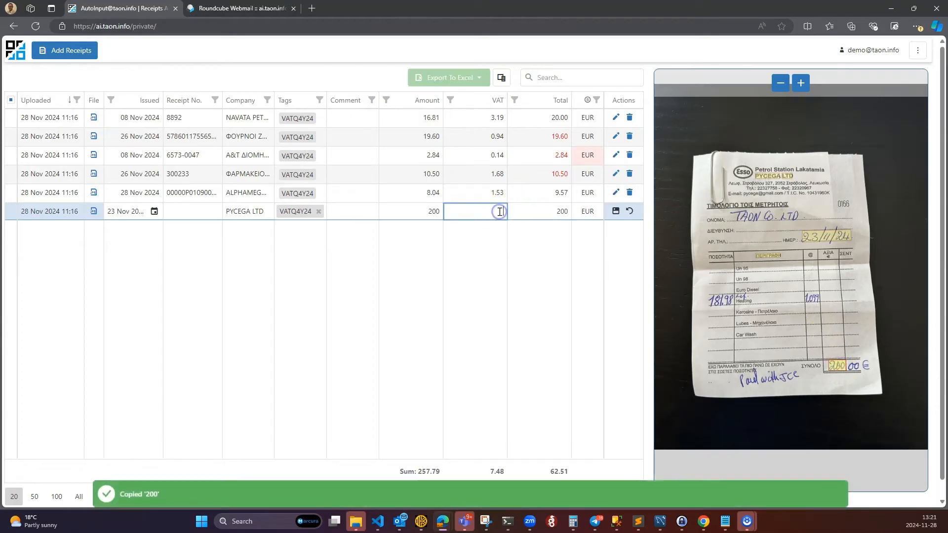
left_click(615, 211)
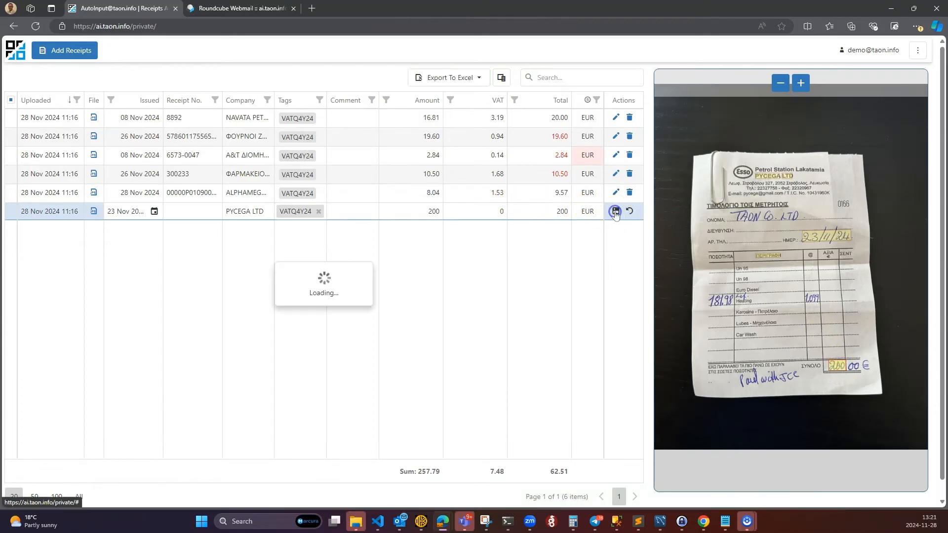
left_click(615, 211)
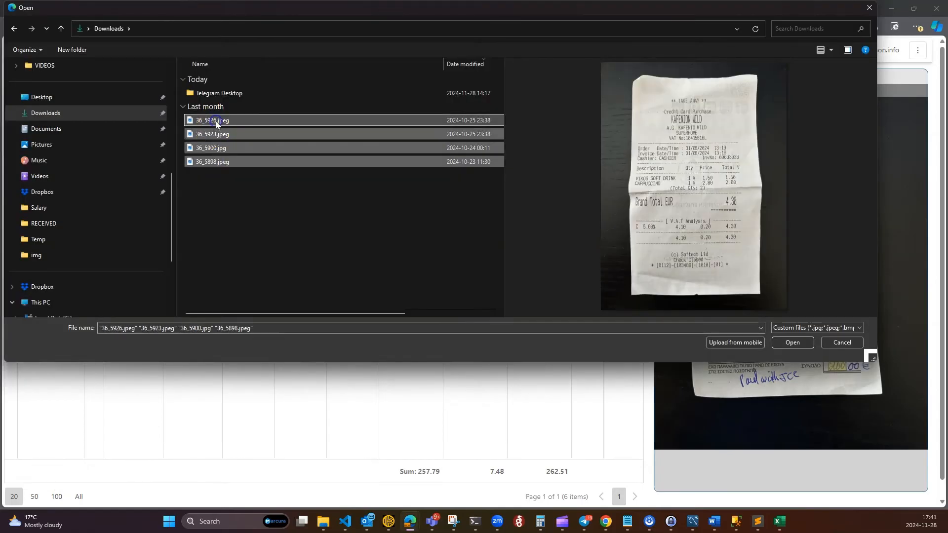
Step: Upload four more receipt images and assign them the VATQ4Y24 tag
left_click(791, 342)
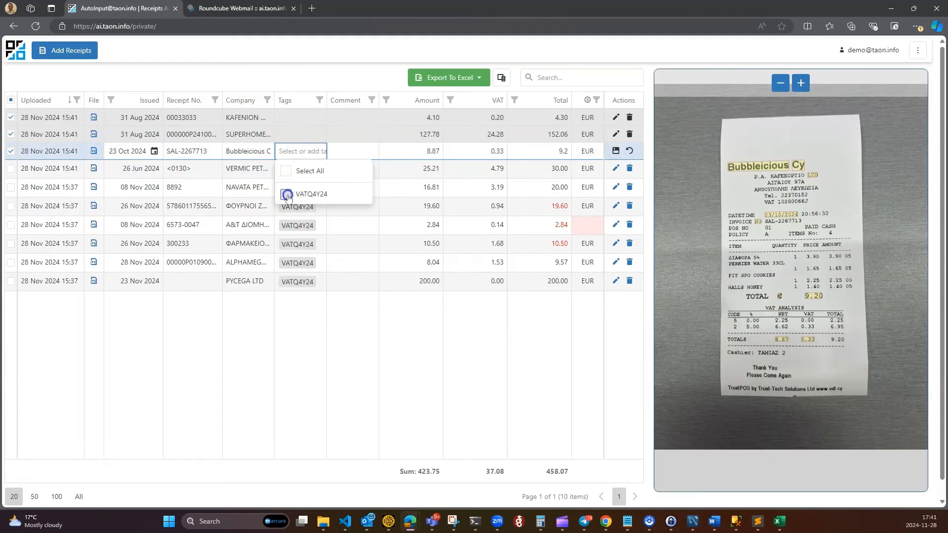
left_click(287, 195)
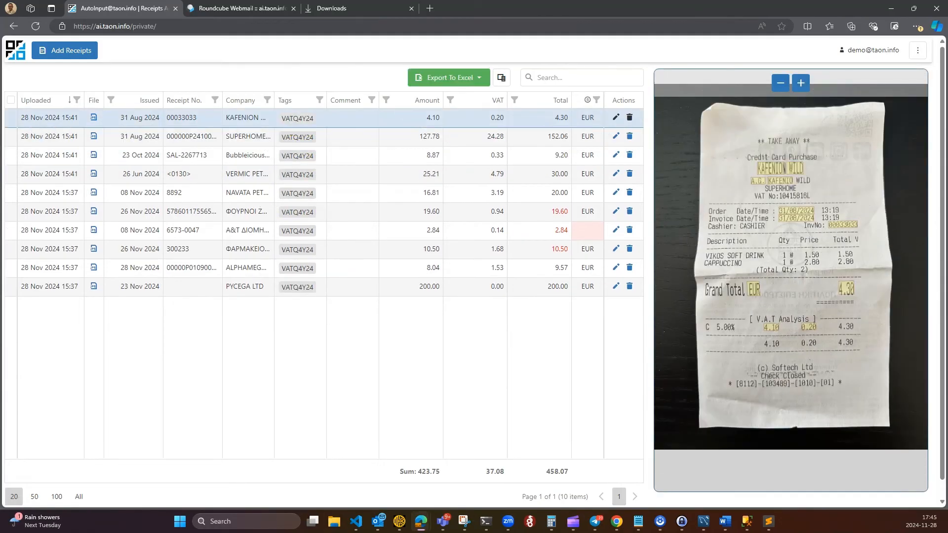
Step: Export all data to ProcessedReceipts.xlsx and ReceiptImages.zip, then show the Downloads folder
left_click(482, 77)
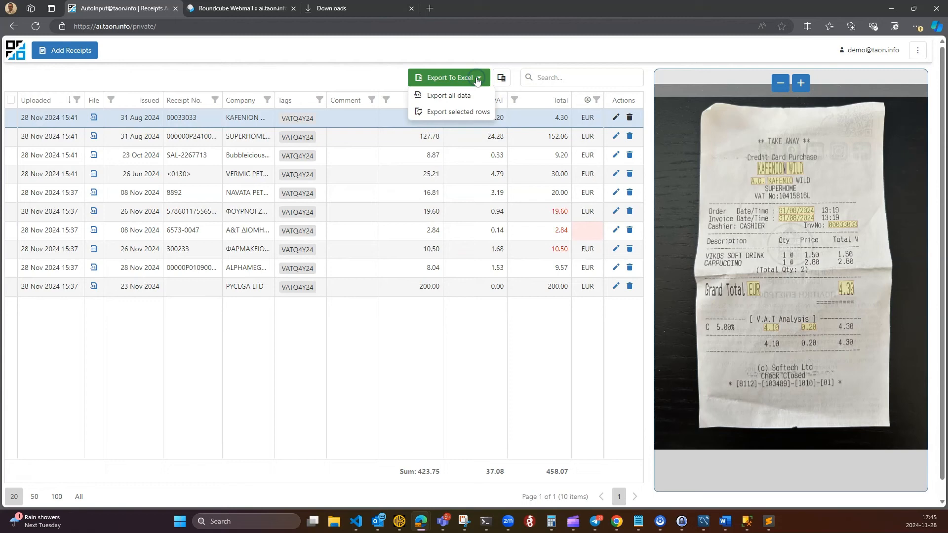
left_click(449, 94)
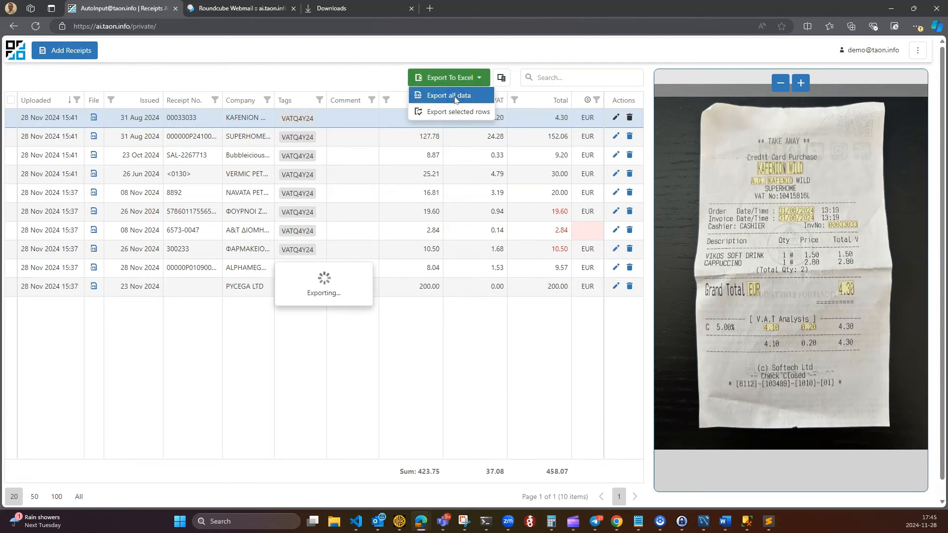
left_click(449, 95)
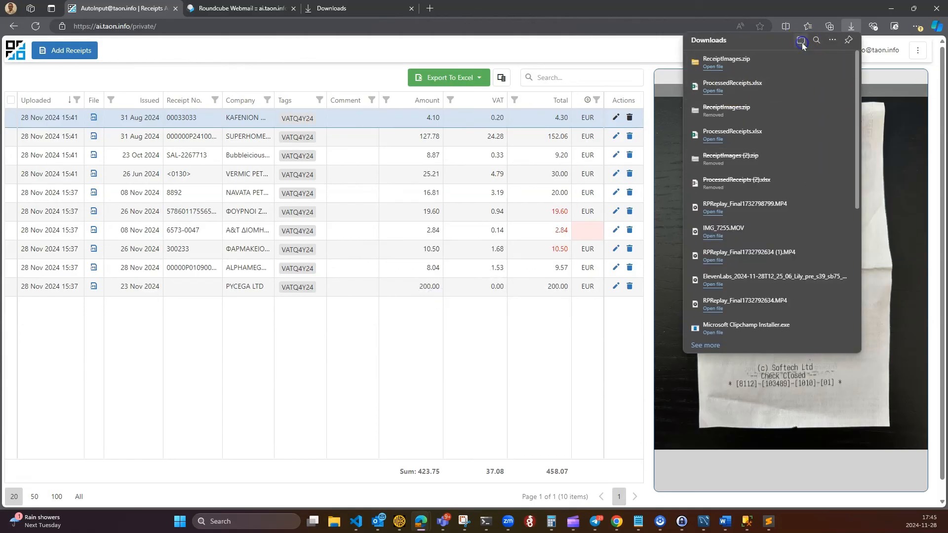
left_click(802, 41)
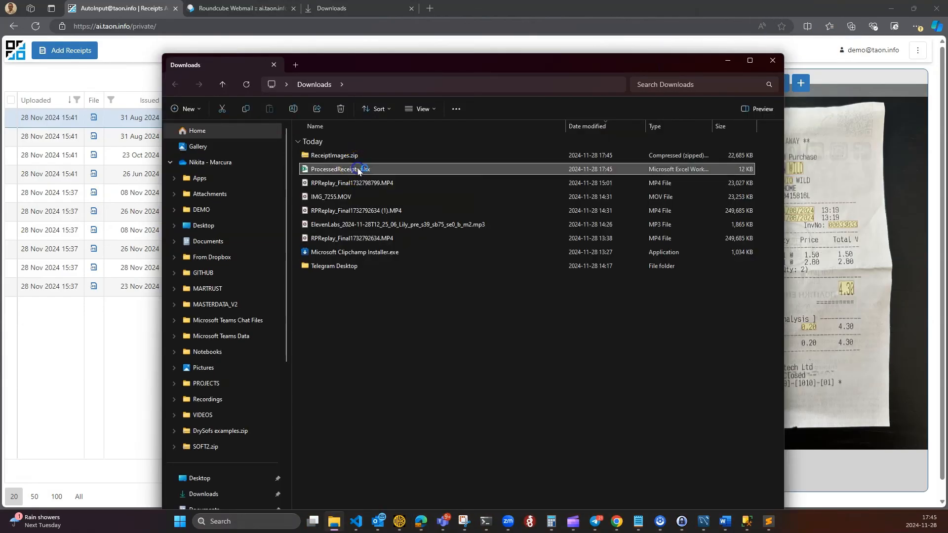
Step: Open ProcessedReceipts.xlsx in Excel and view a receipt image from ReceiptImages.zip
double_click(332, 169)
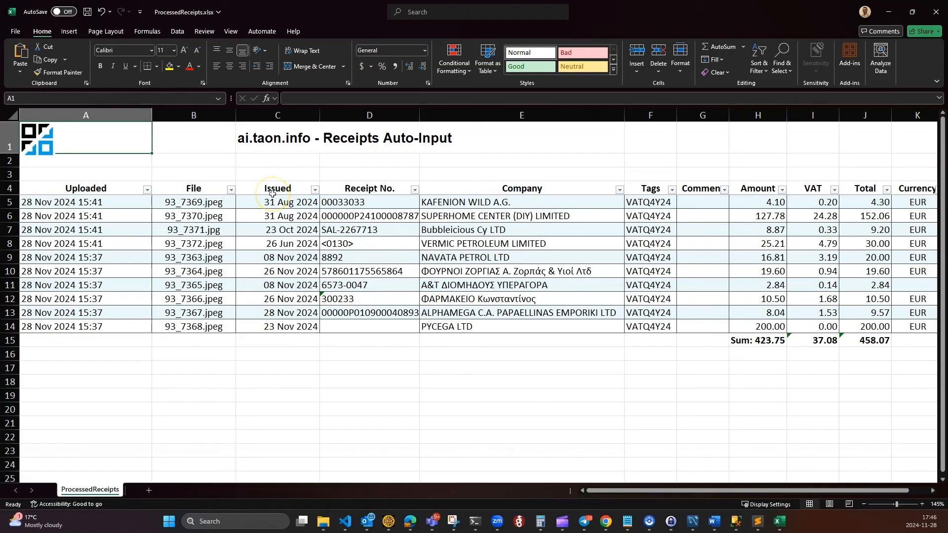
mouse_move(780, 57)
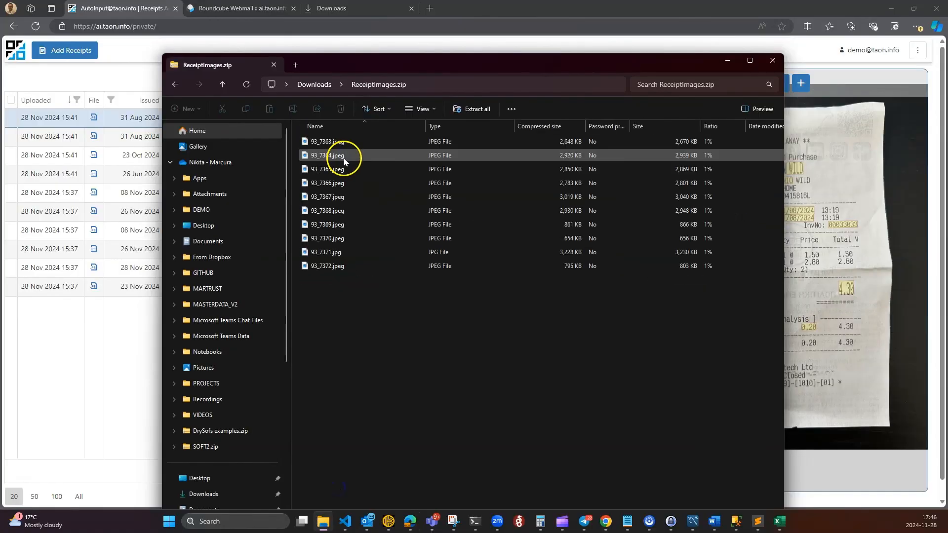
double_click(328, 197)
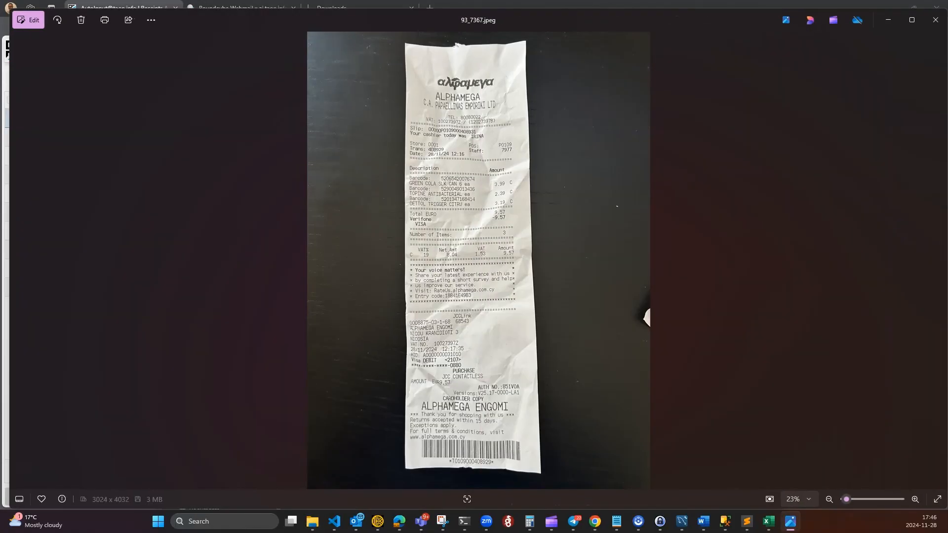